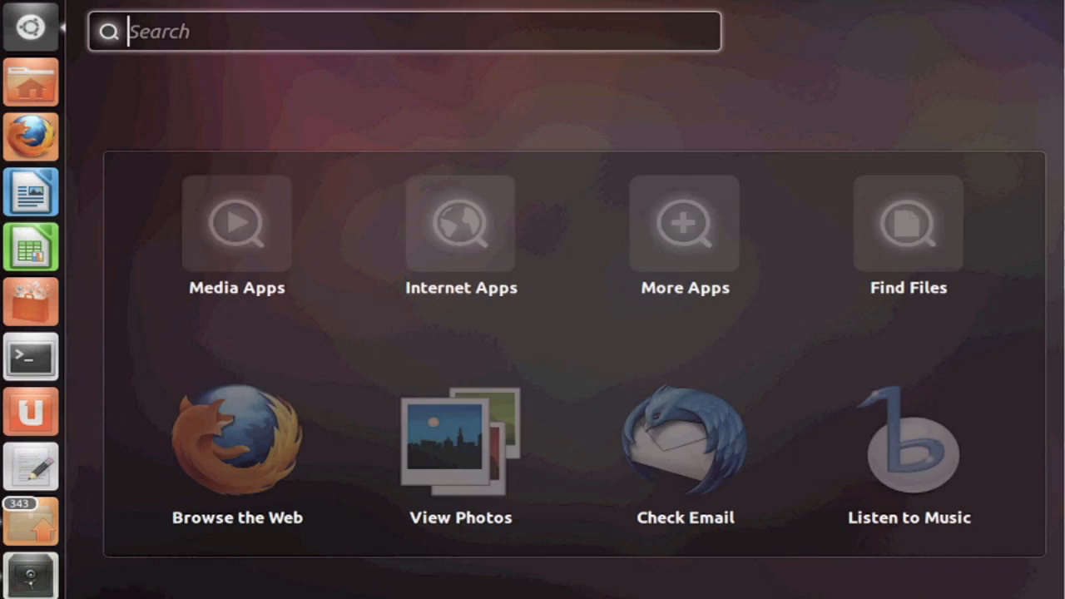
- Launch the Terminal application by searching 'terminal' in the Dash
type("terminal")
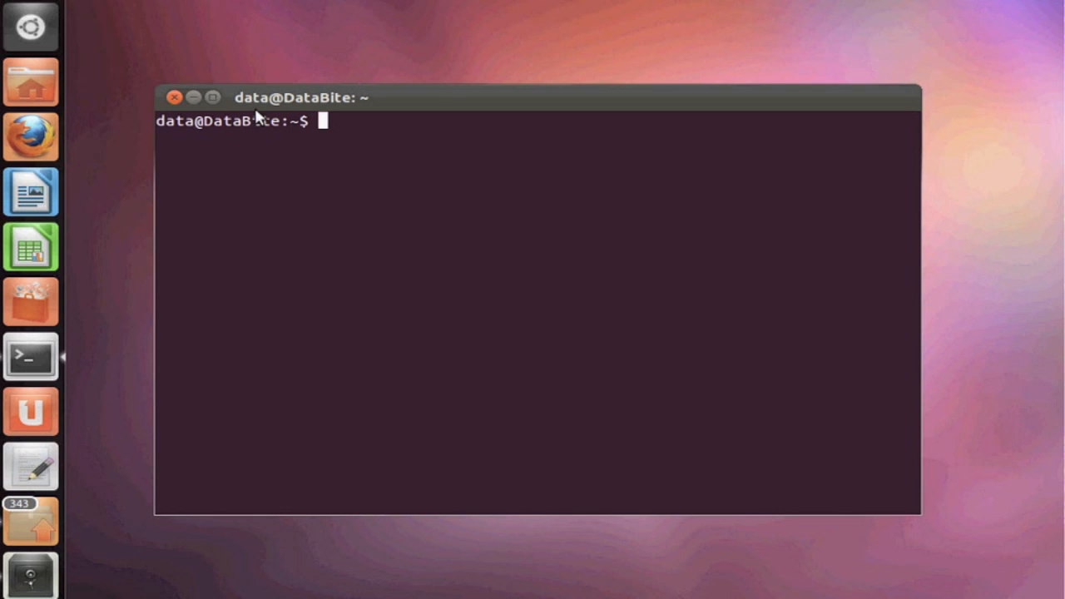
- Run 'ifconfig -a' to show eth0 and lo details, highlight values, then clear the screen
type("ifconfig -a")
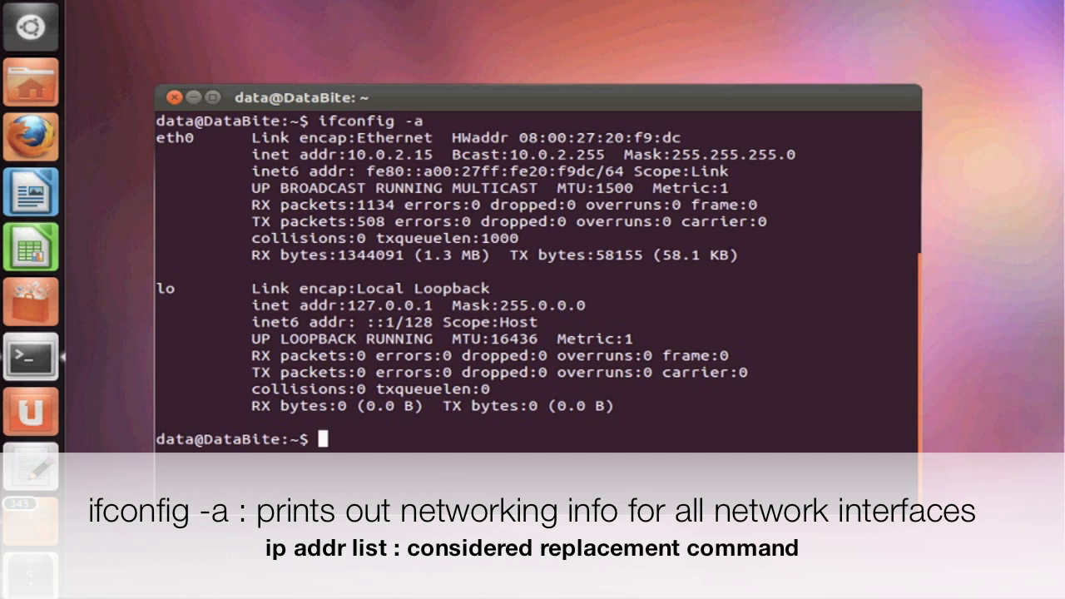
double_click(394, 153)
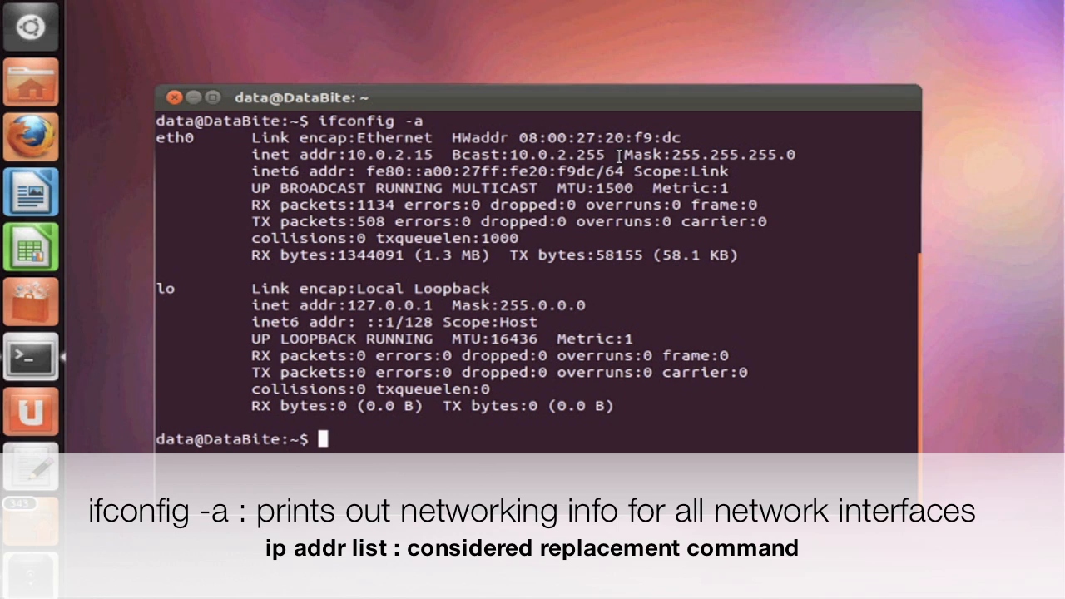
double_click(569, 153)
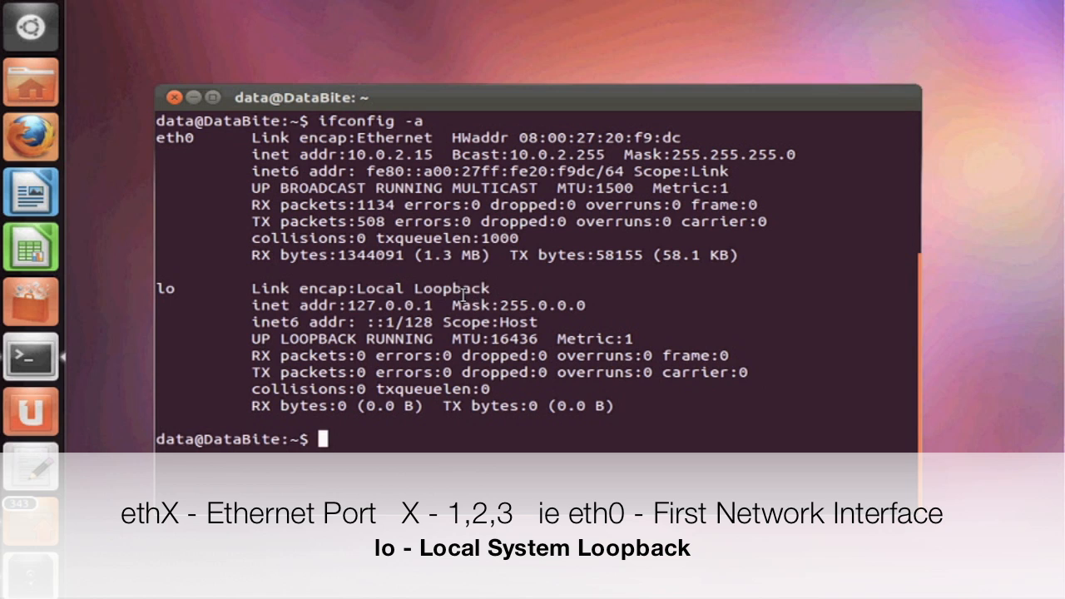
double_click(463, 288)
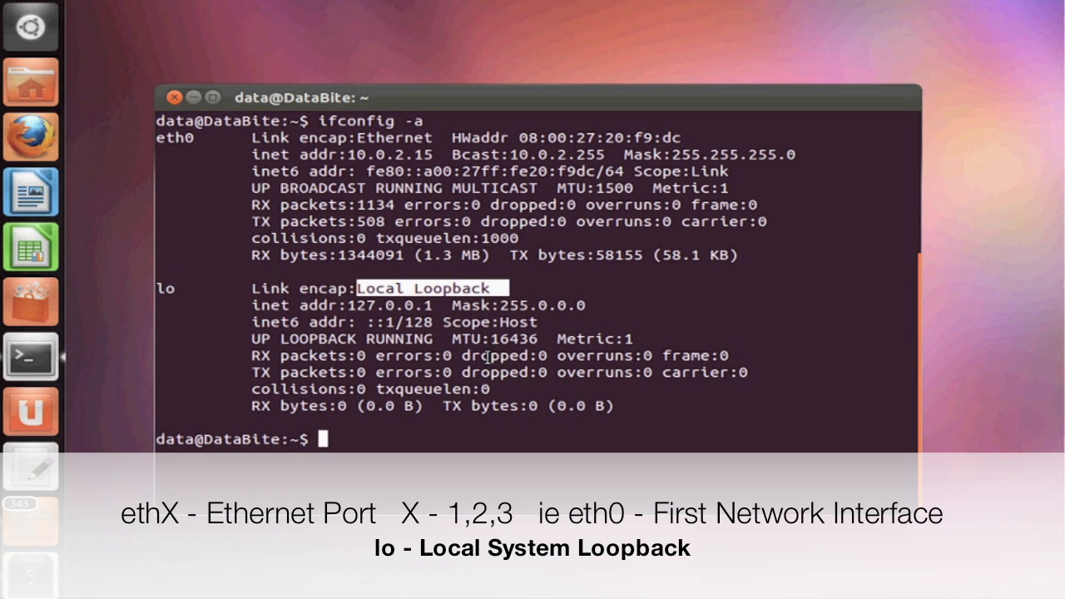
mouse_move(358, 459)
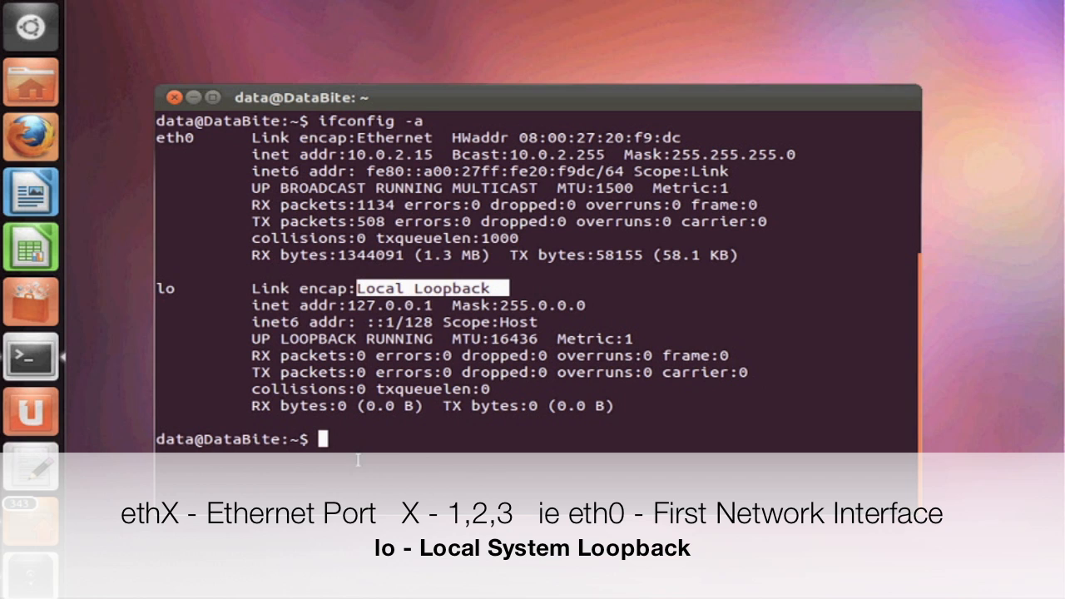
type("clear")
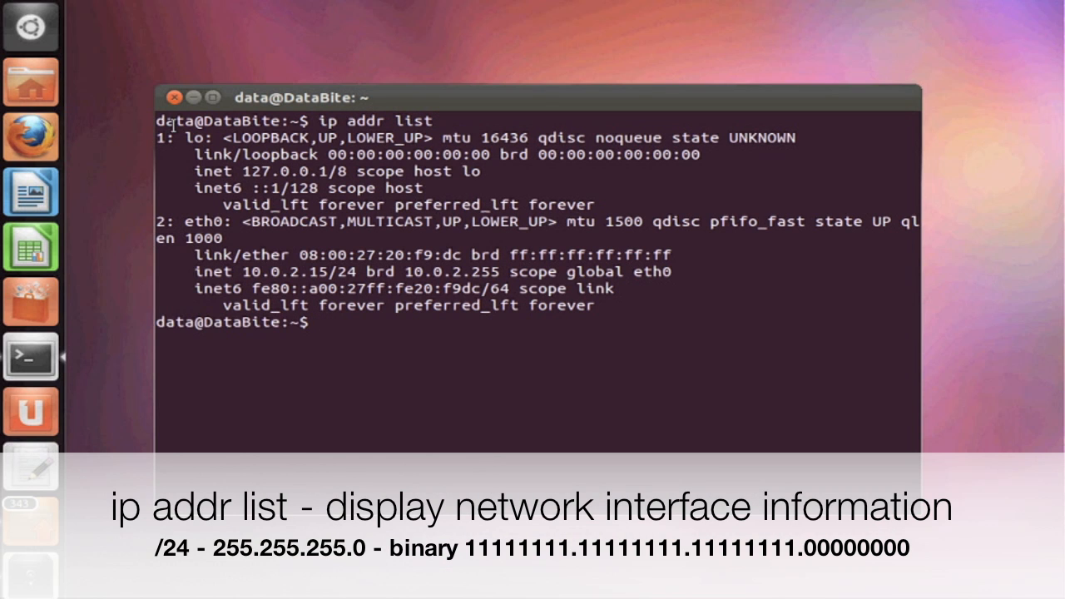
mouse_move(243, 233)
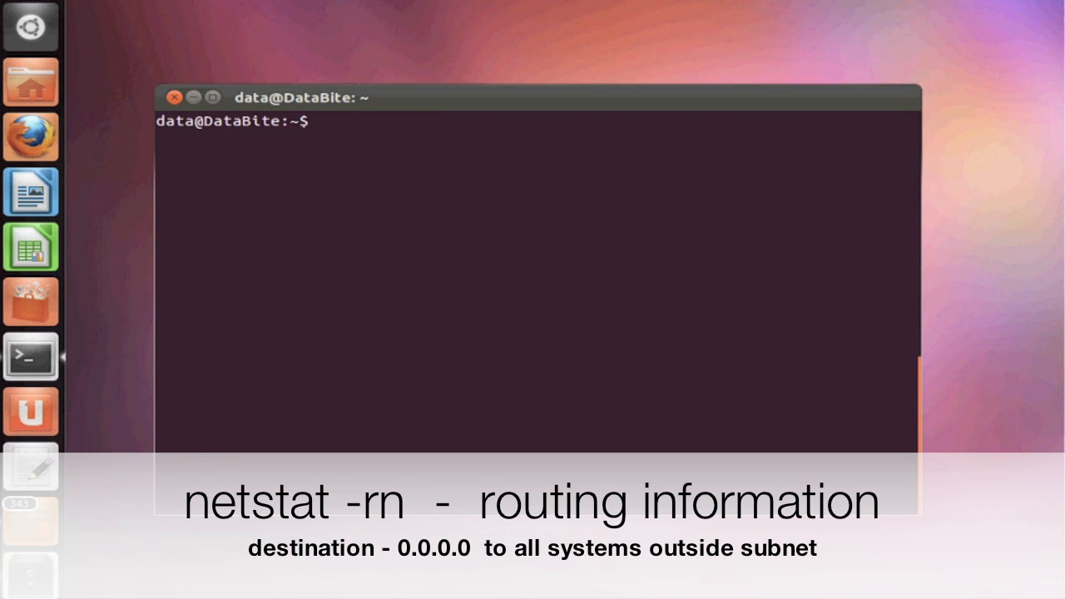
- Show the kernel routing table with 'netstat -rn', highlight the 10.0.2.0 entries, and begin a ping
type("netstat -rn")
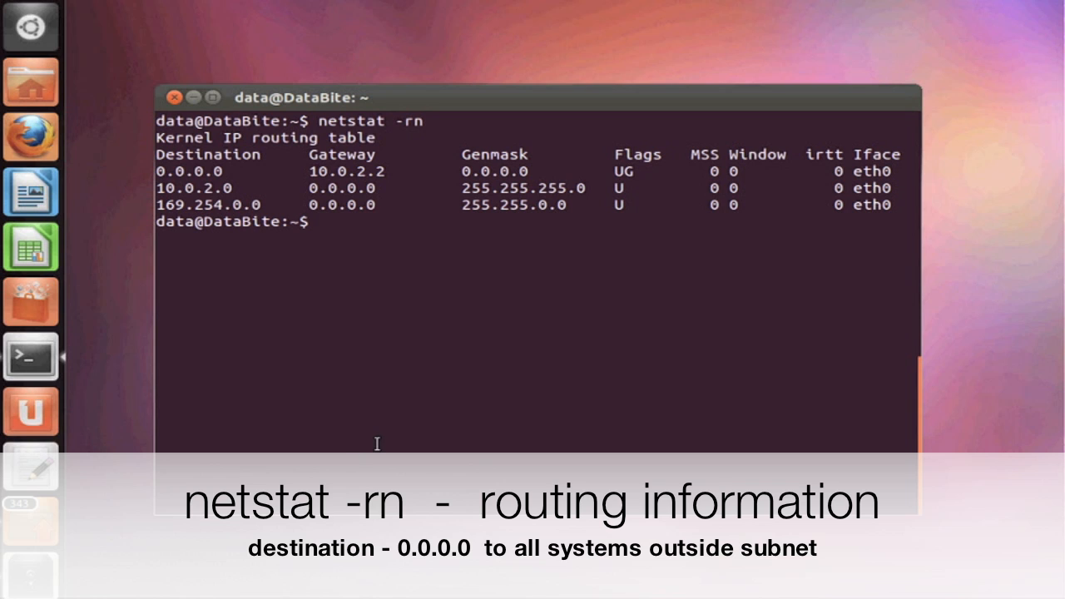
mouse_move(250, 164)
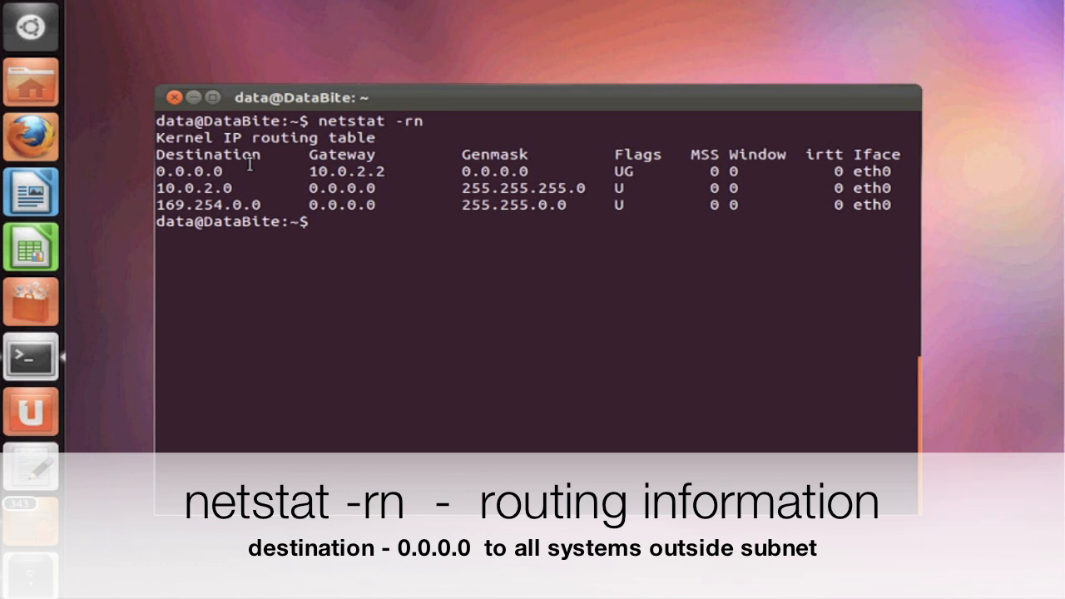
double_click(190, 170)
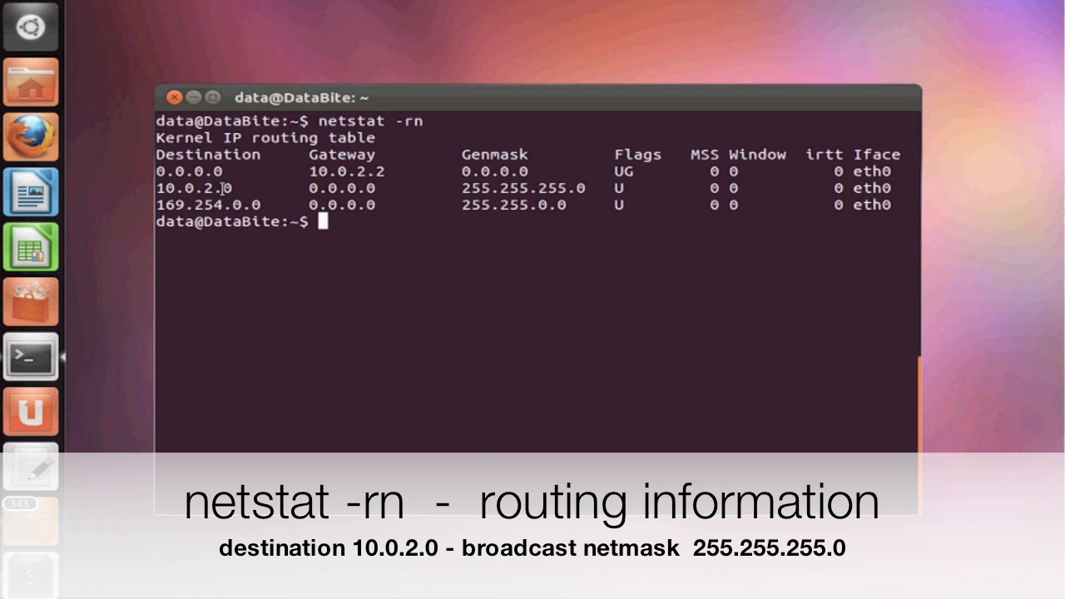
double_click(191, 186)
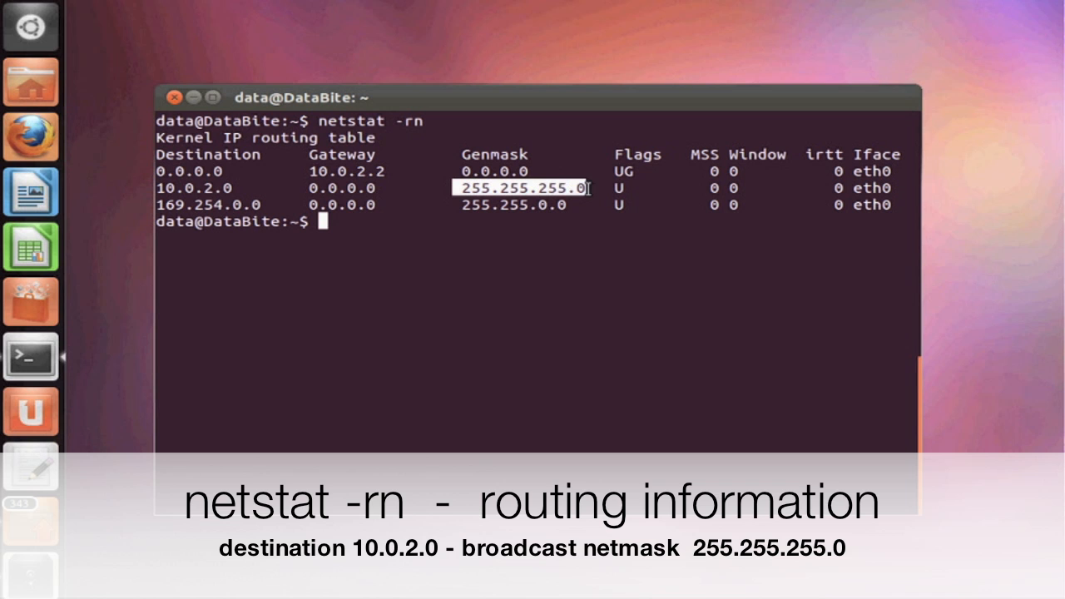
type("ping 10.0")
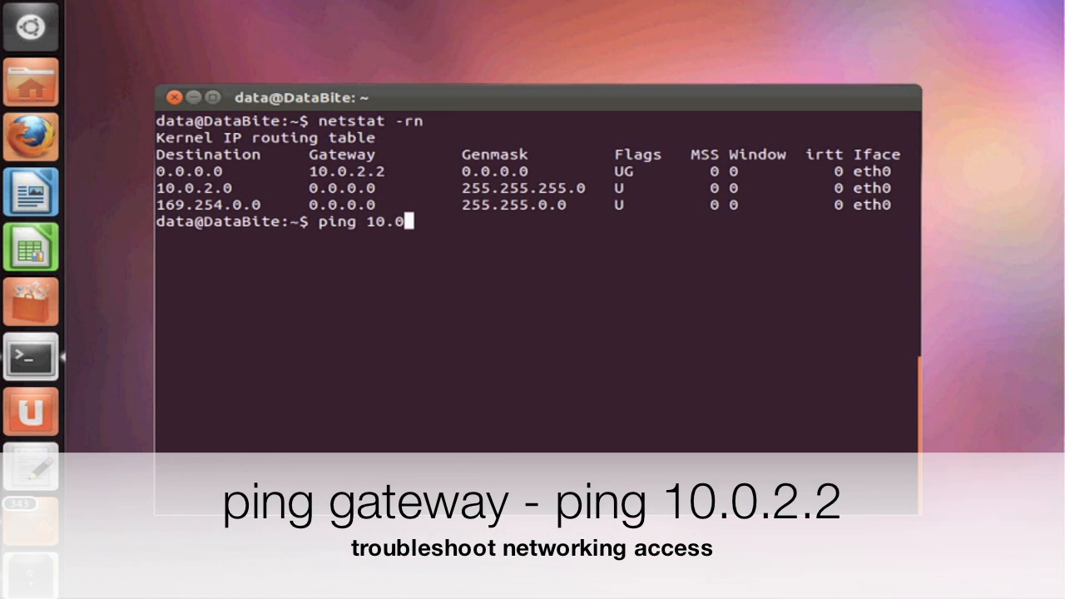
- Complete the command 'ping 10.0.2.2' toward the gateway
type("2.")
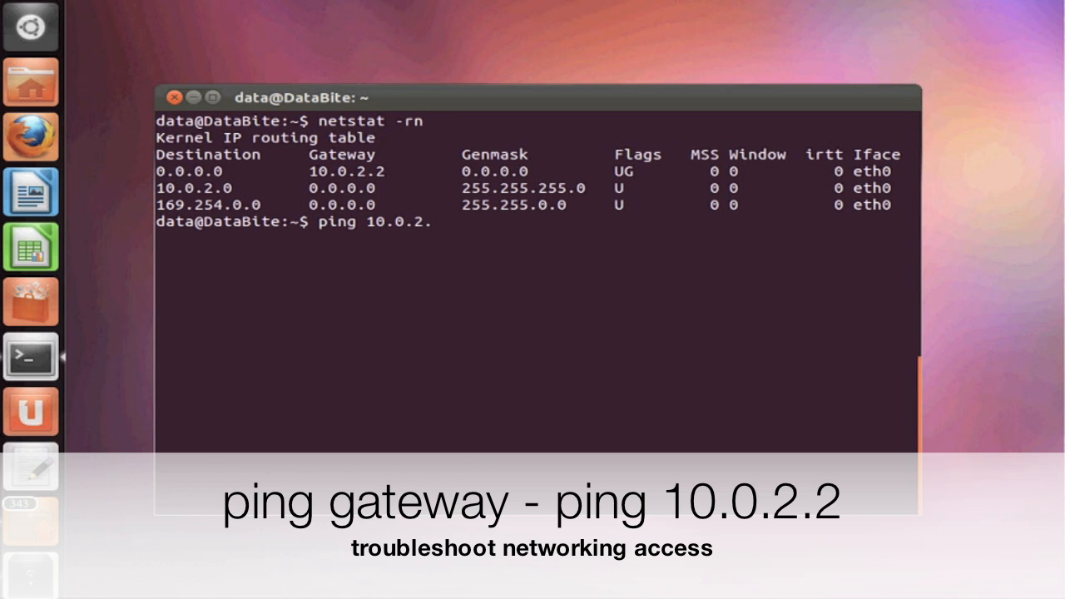
type("2")
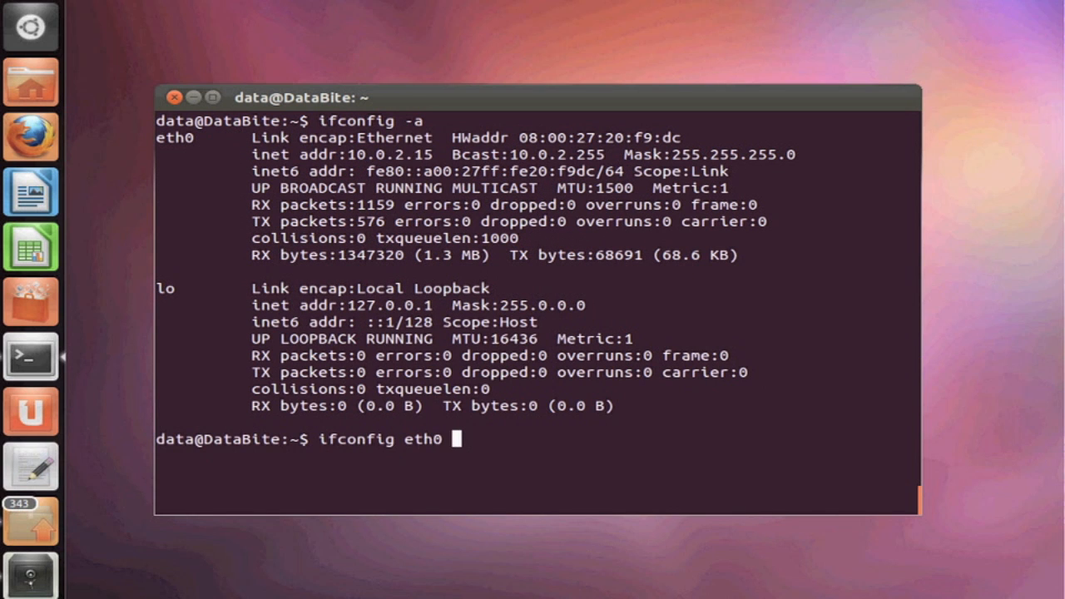
- Run 'sudo ifconfig eth0 down' and supply the administrator password
type("down")
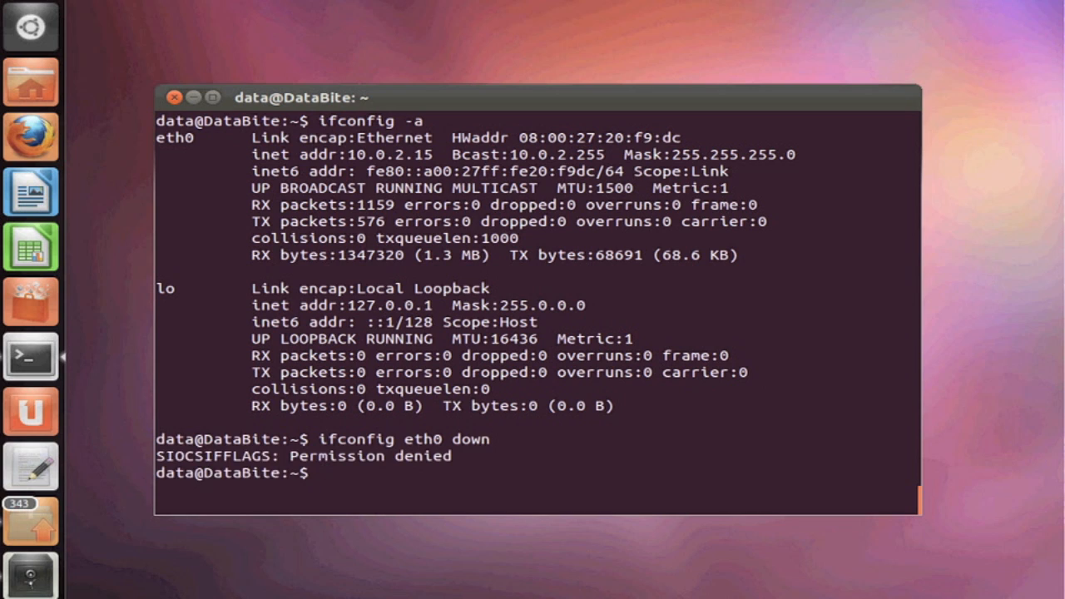
type("ifconfig eth0 down")
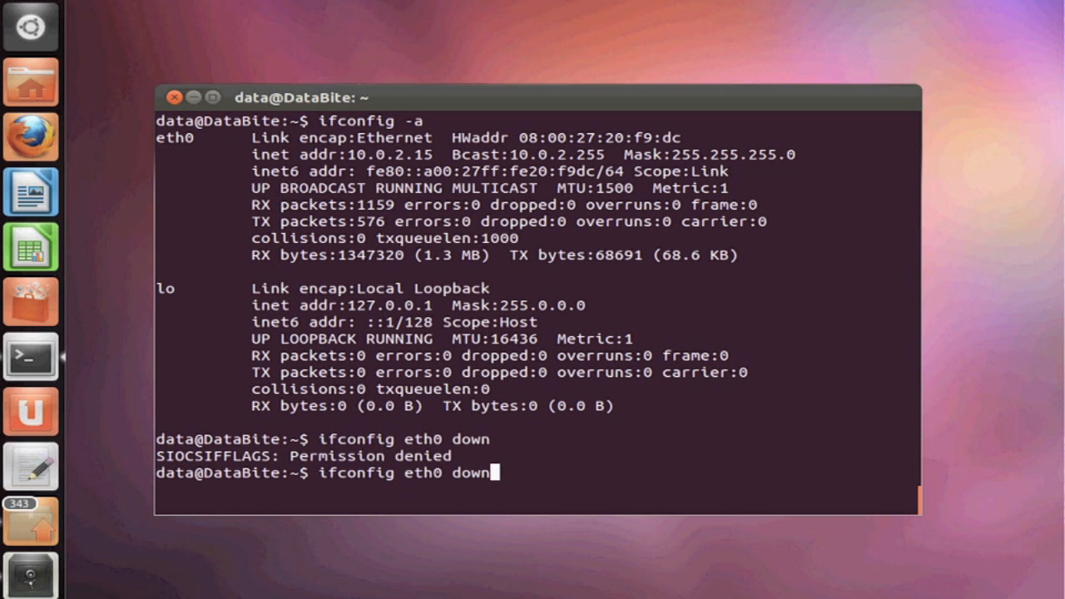
type("sudo")
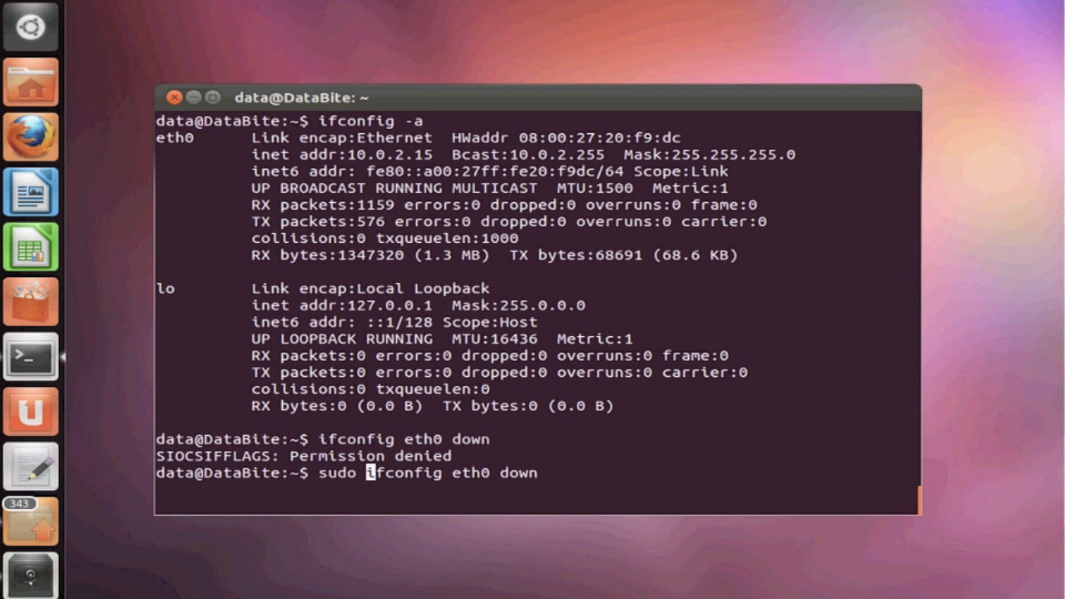
key("Return")
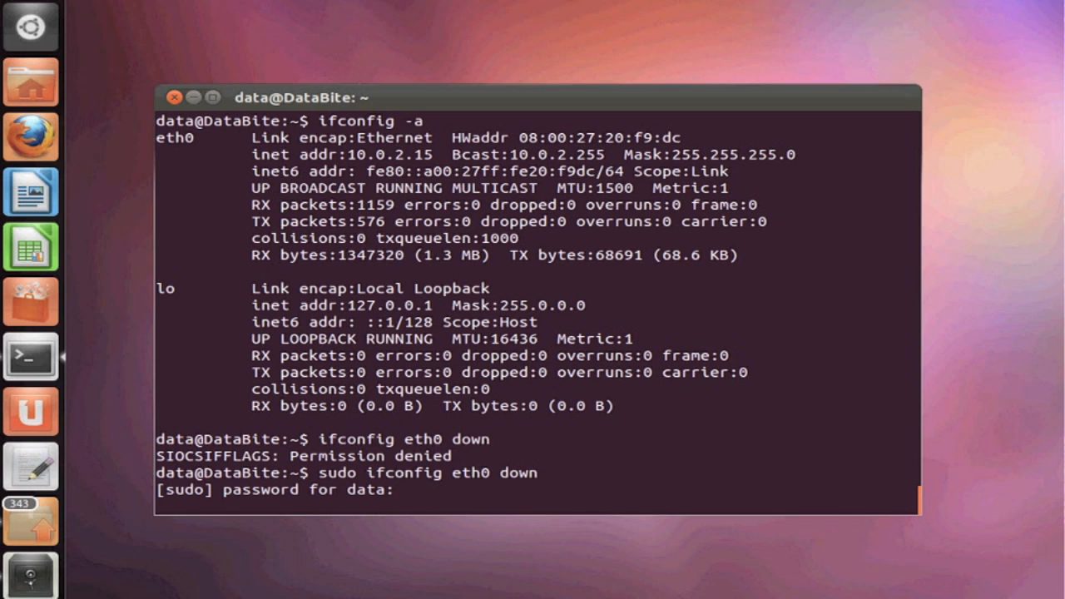
key("Return")
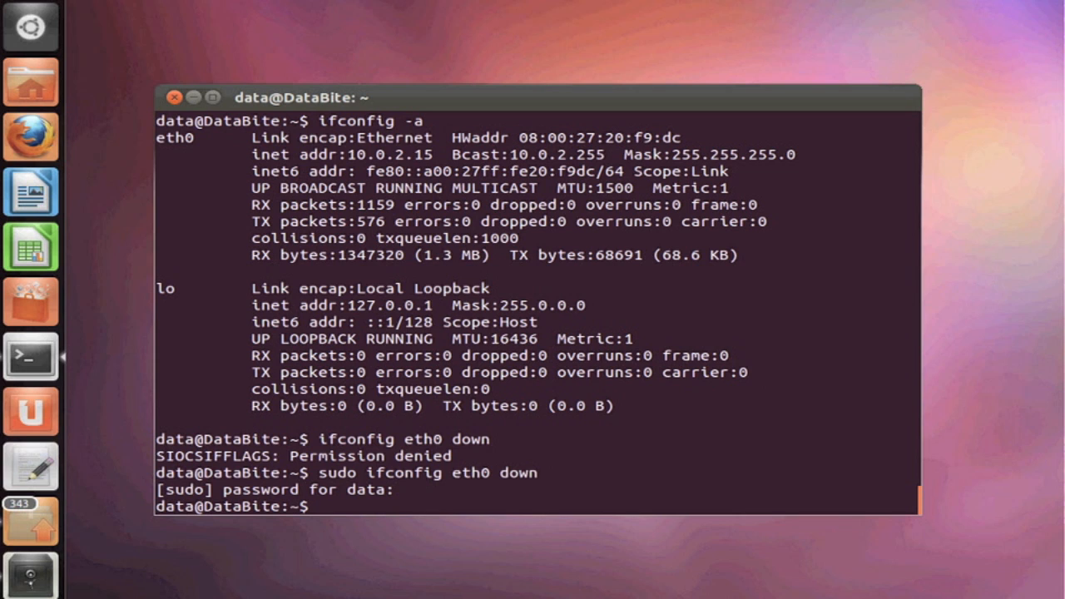
- Rerun the interface listing to confirm eth0 is down without an inet address
type("ifconfig eth0 down")
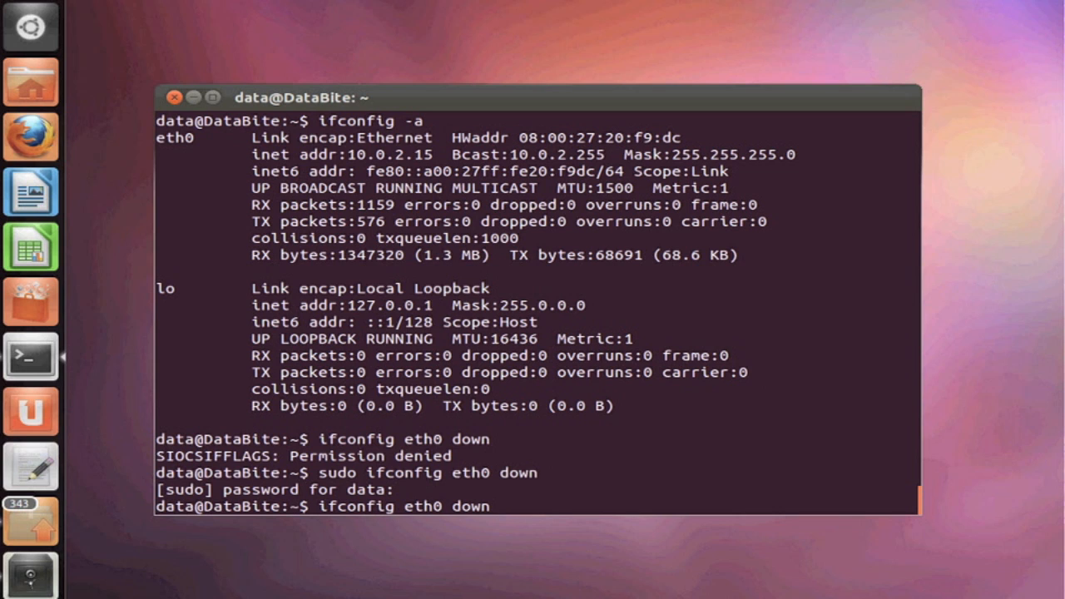
key("Return")
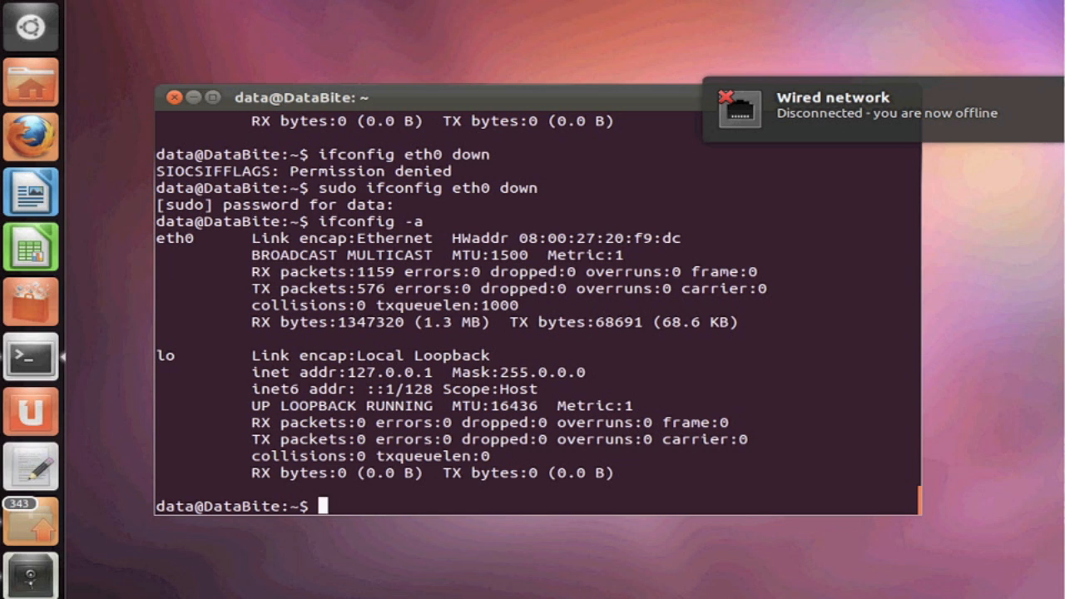
type("sudo ifconfig eth0 down")
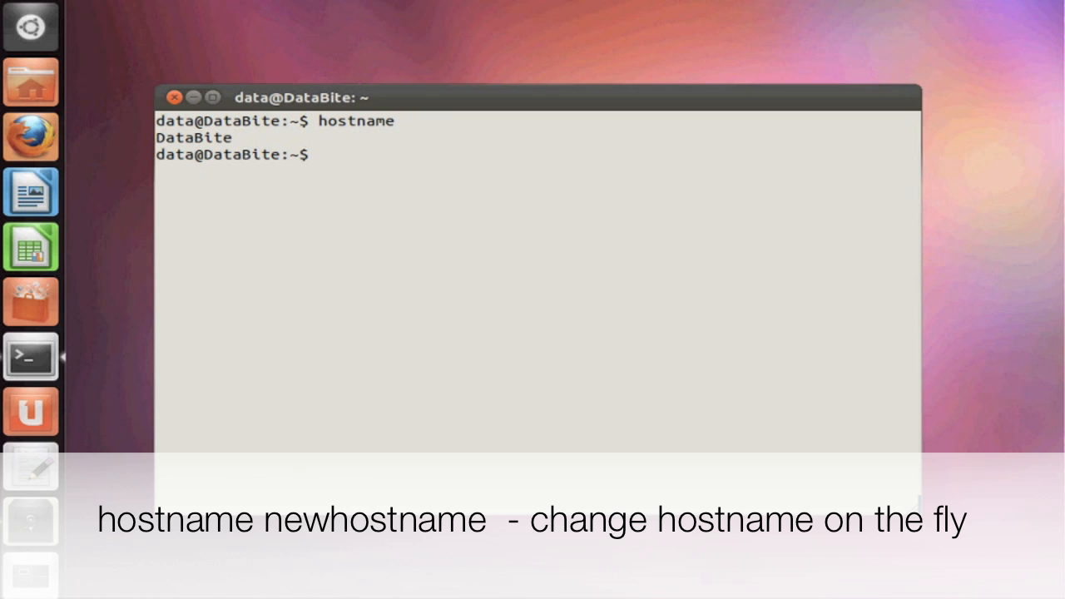
- Run 'domainname', which reports (none), then enter 'netstat -at'
type("doma")
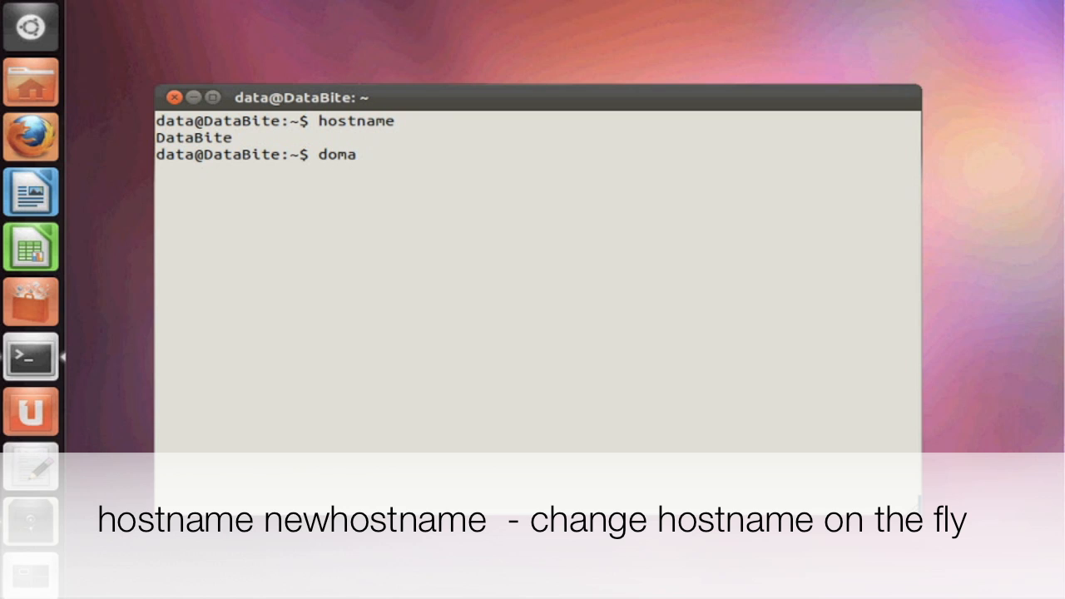
type("in")
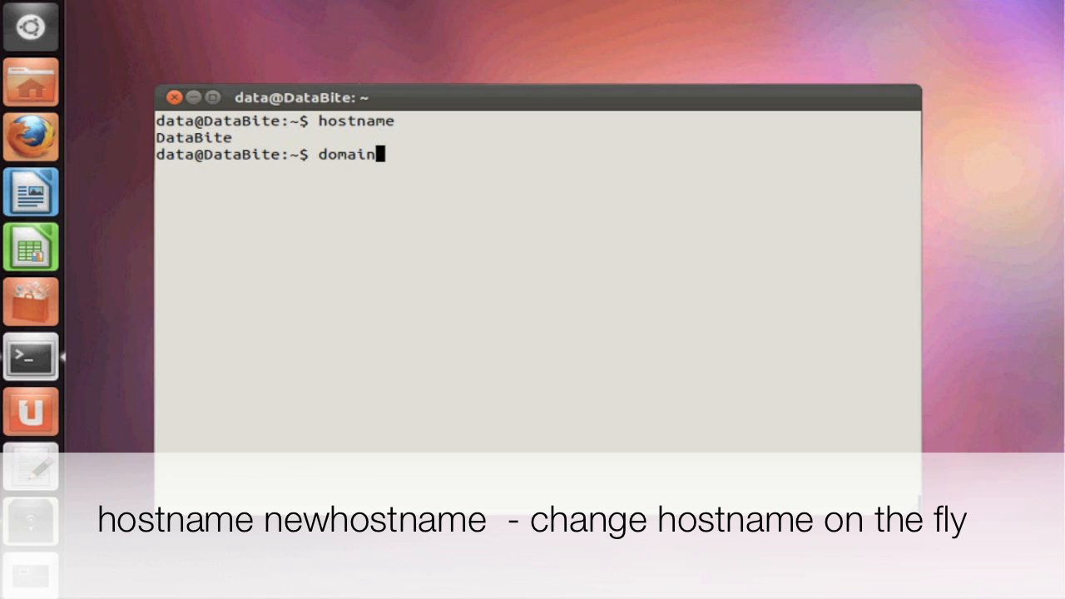
type("n")
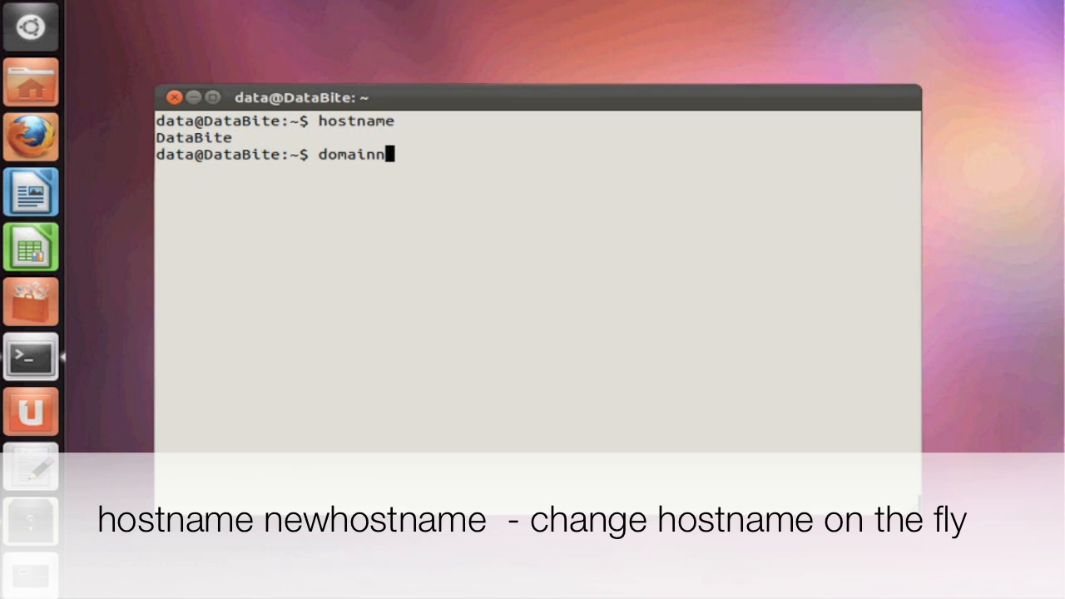
type("ame")
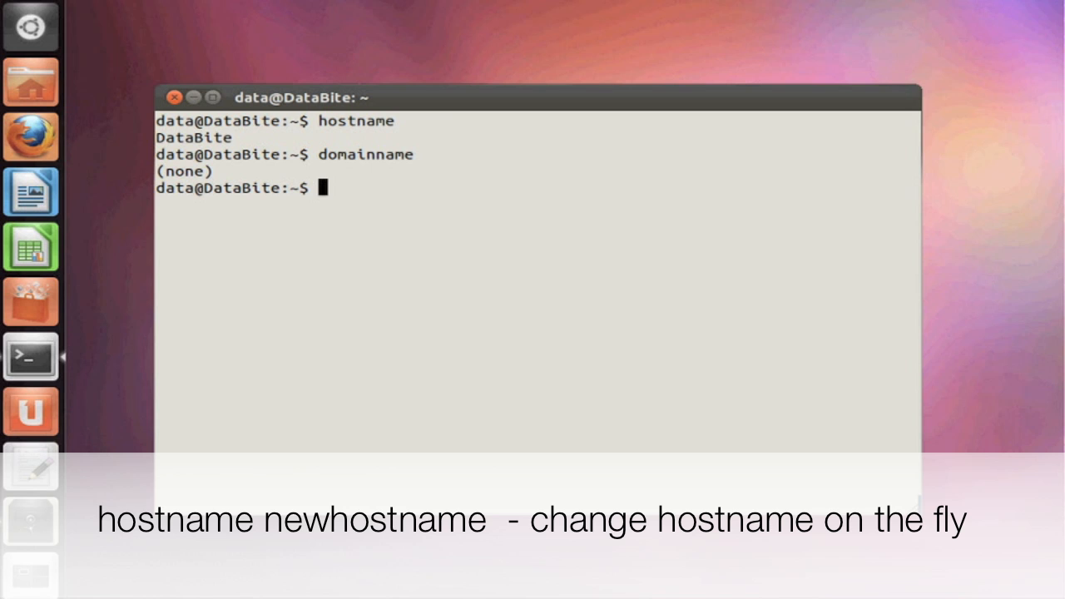
type("netstat -at")
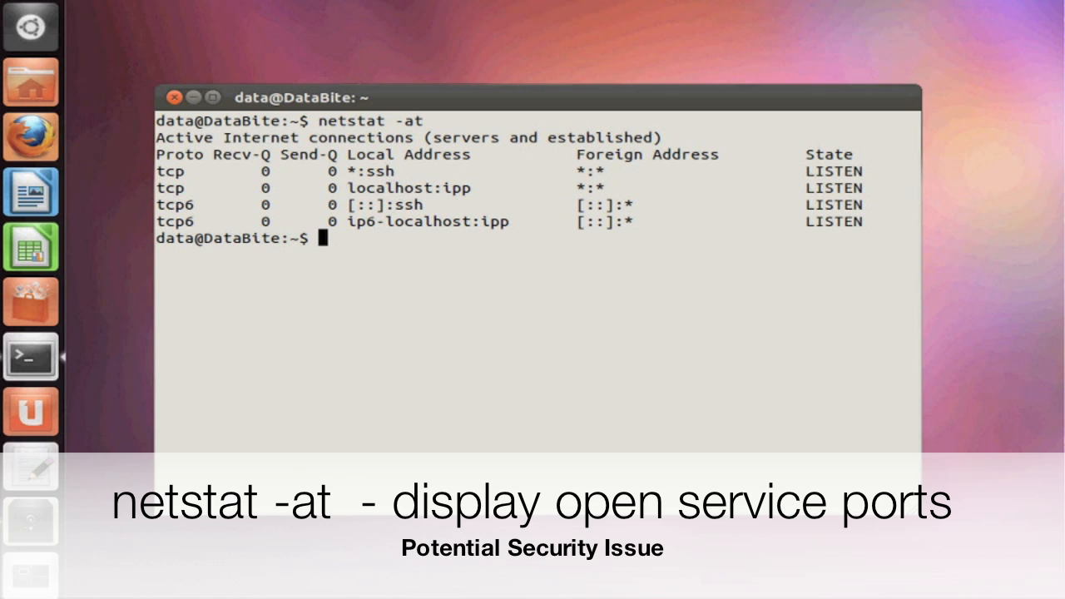
mouse_move(684, 333)
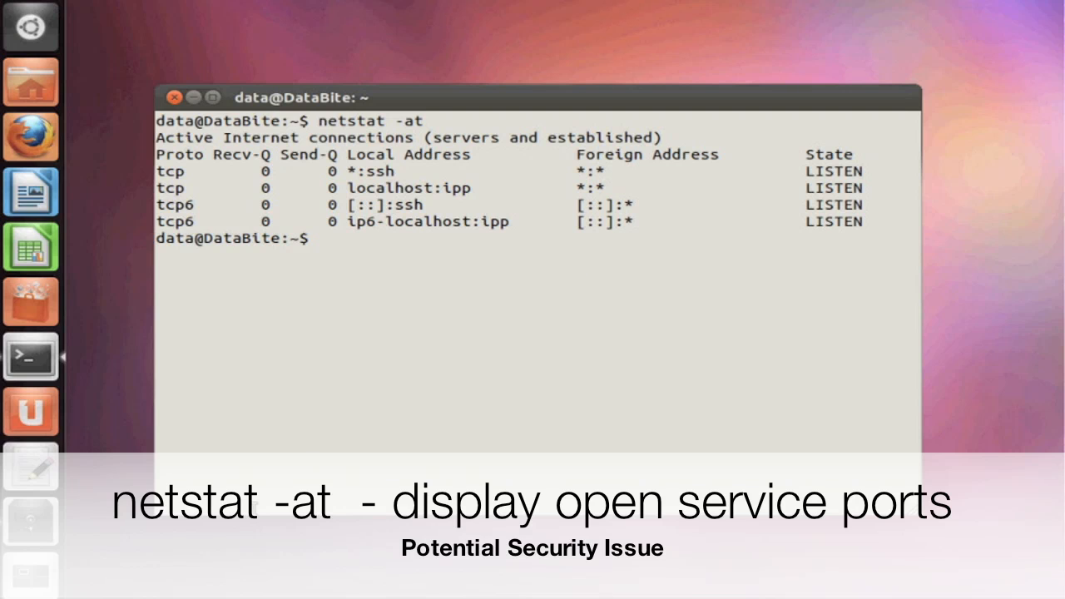
type("dig www.google.com")
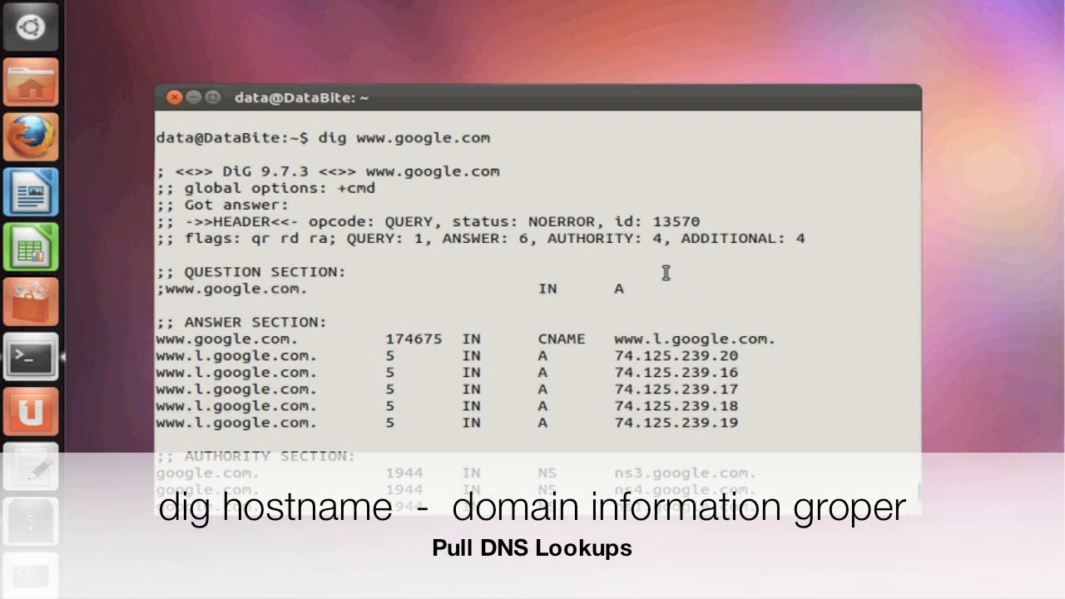
mouse_move(456, 174)
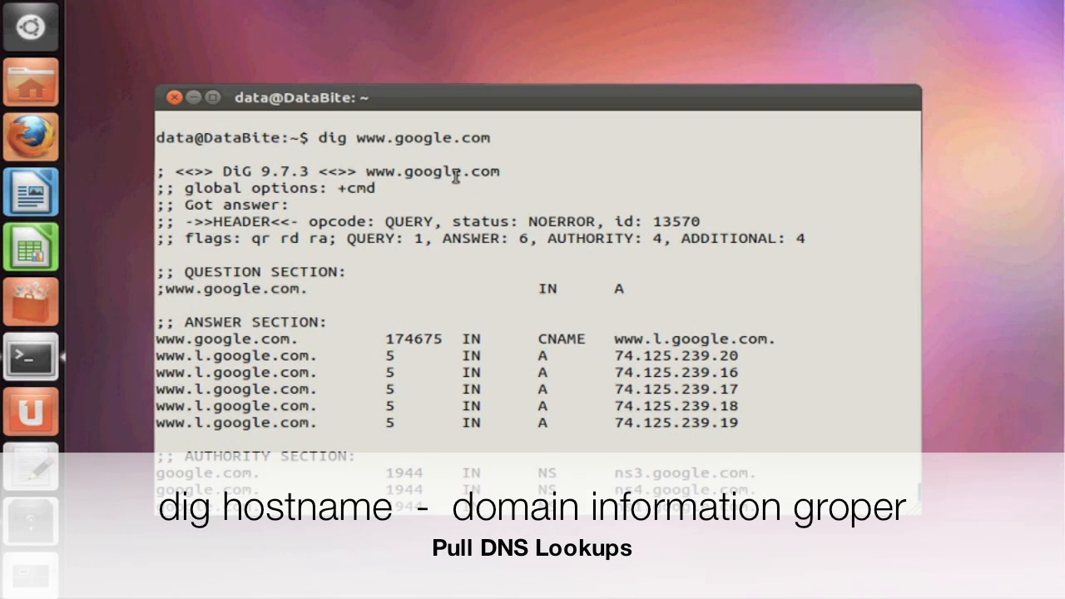
mouse_move(462, 138)
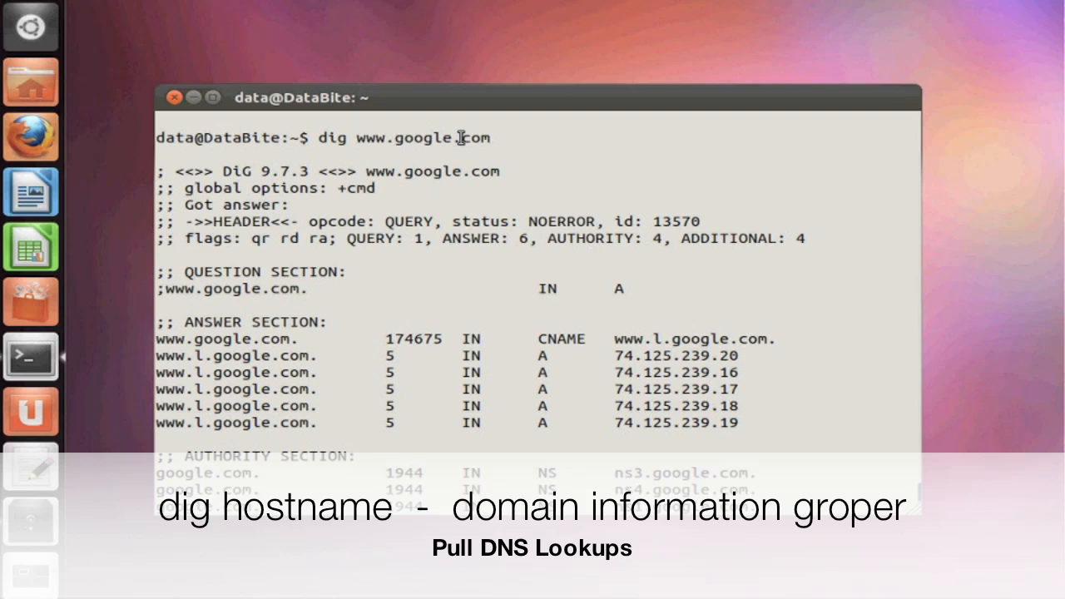
double_click(423, 136)
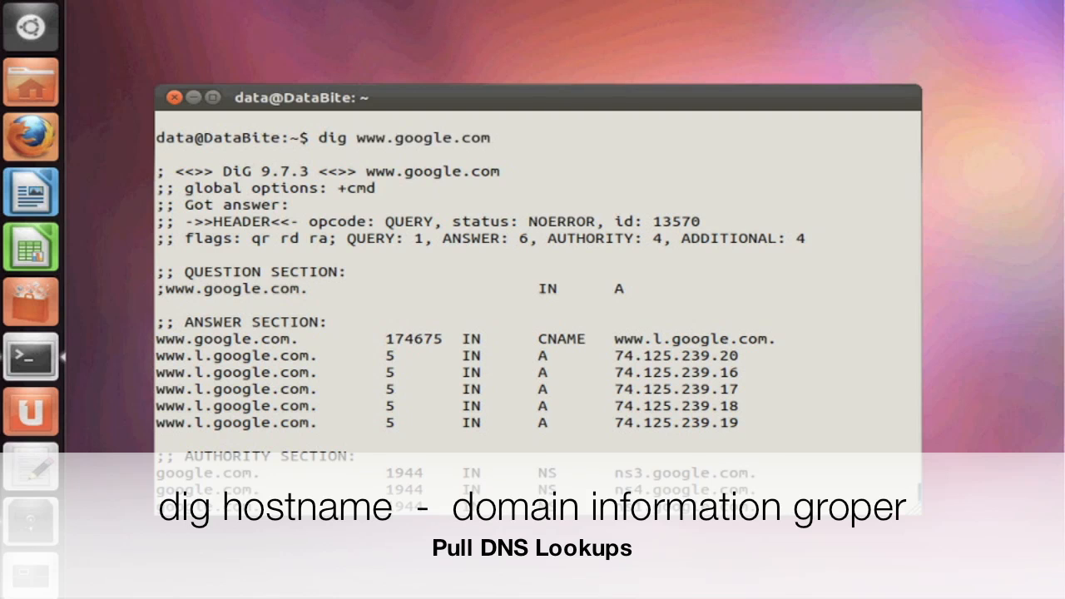
double_click(423, 136)
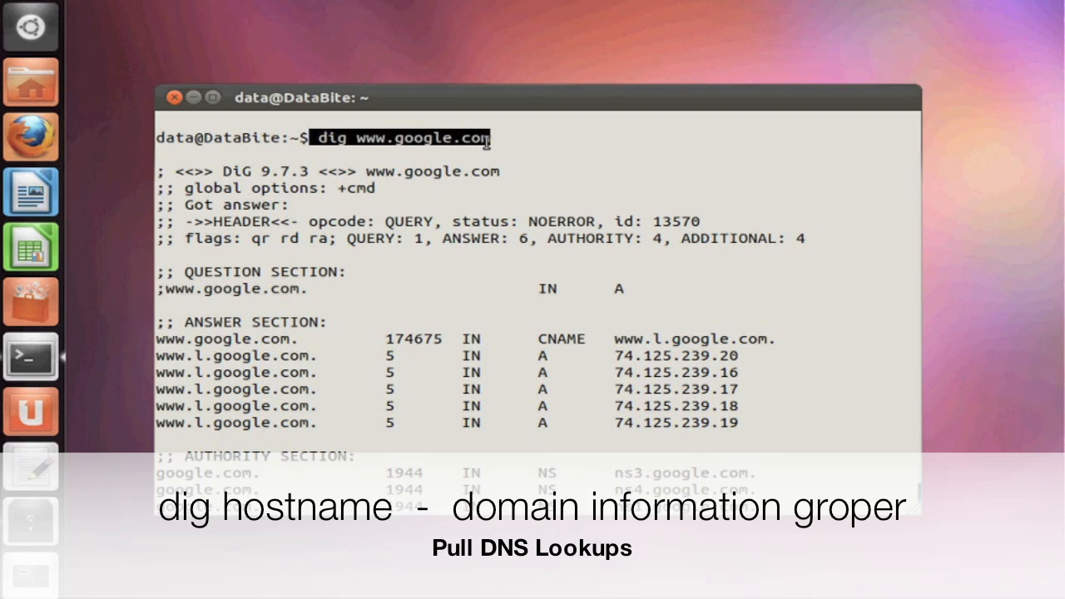
mouse_move(449, 311)
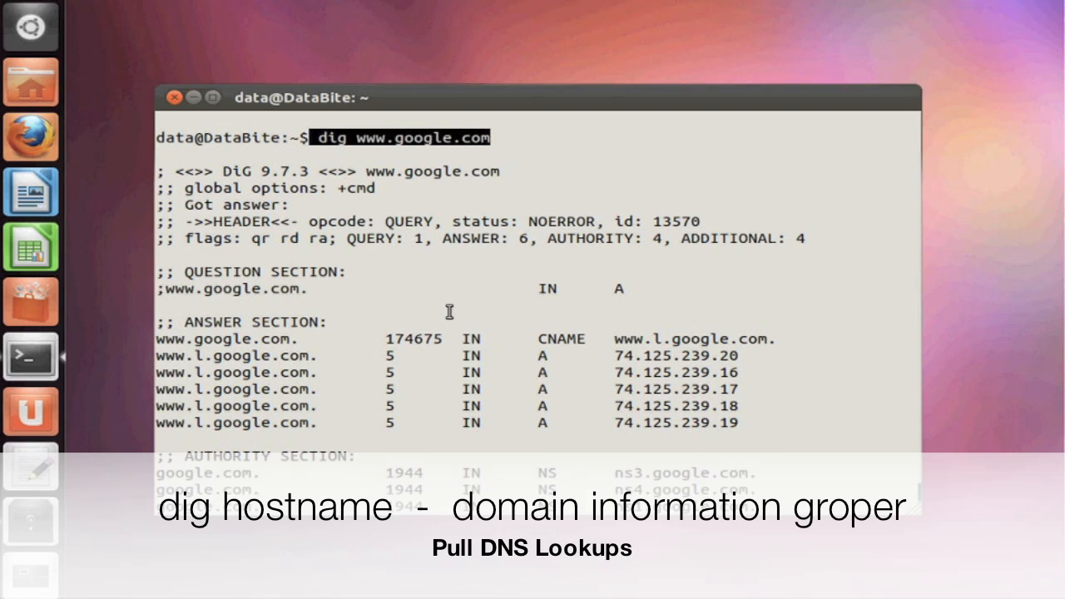
mouse_move(197, 582)
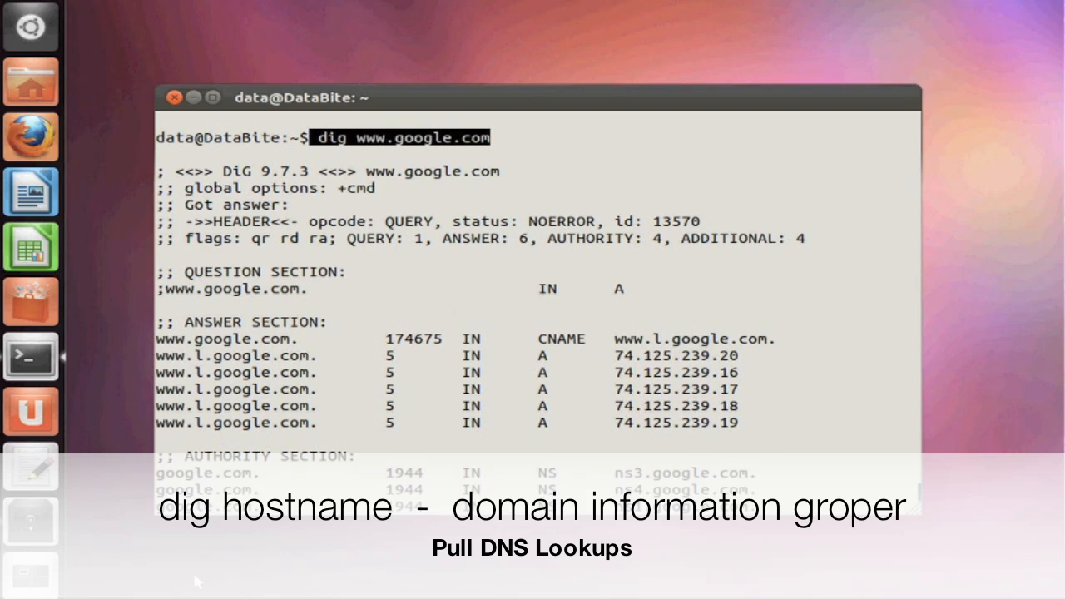